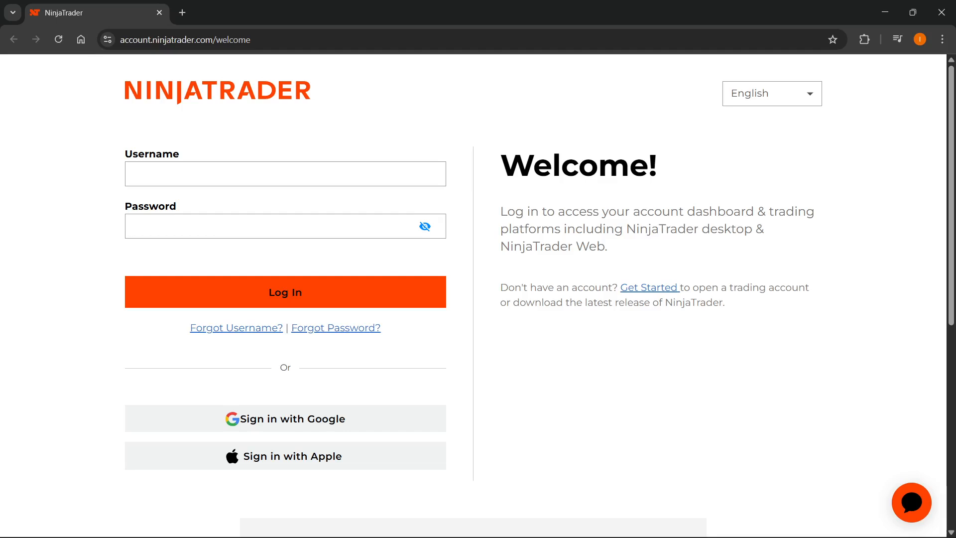
pyautogui.moveTo(810, 179)
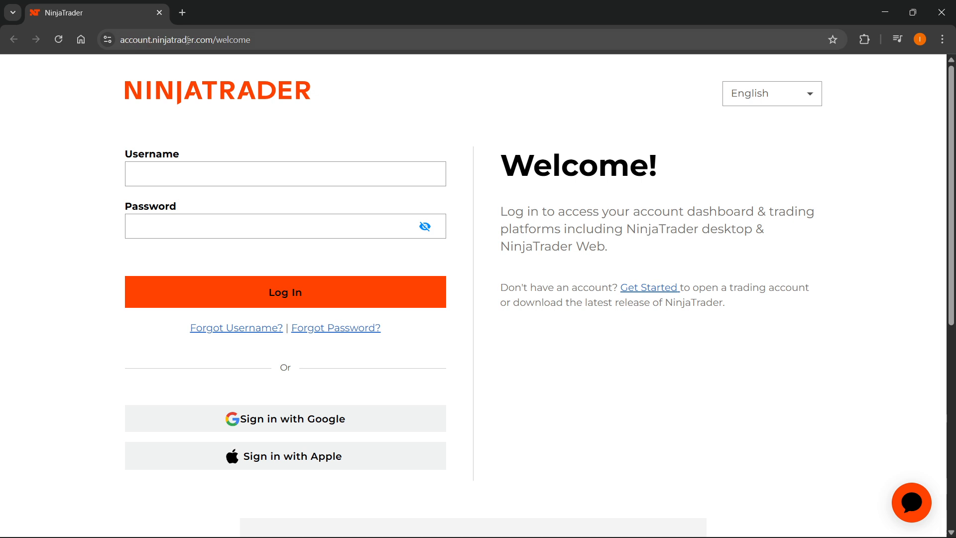
pyautogui.moveTo(950, 321)
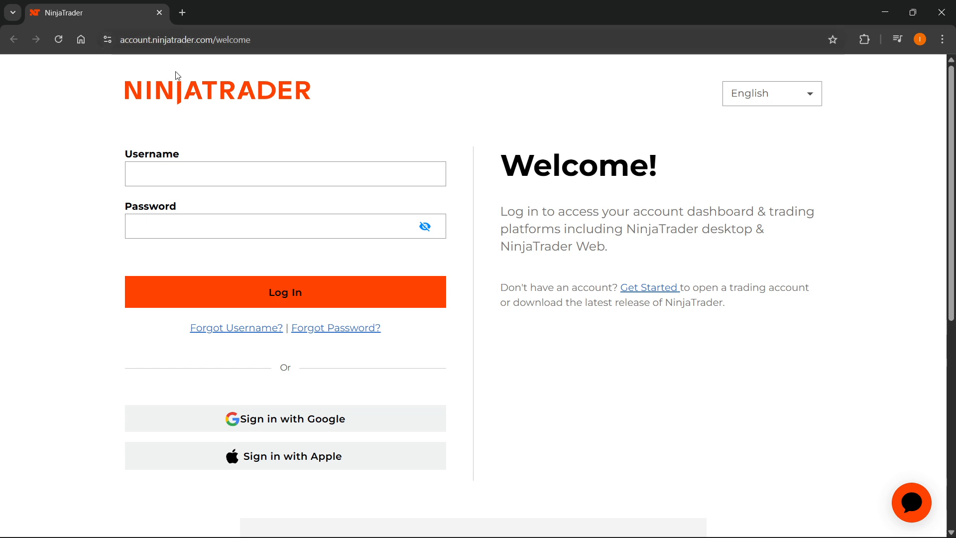
pyautogui.moveTo(235, 159)
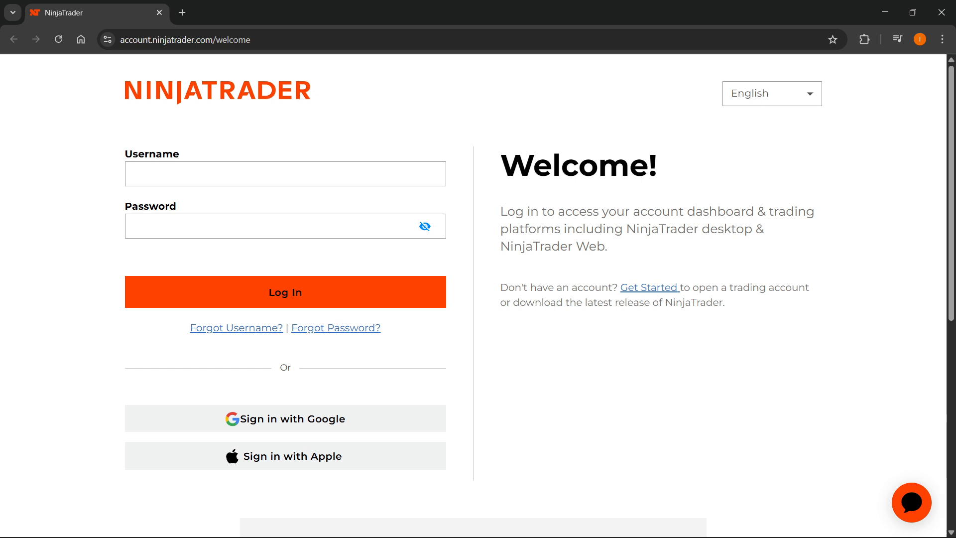
# Launch the NinjaTrader desktop app from the Windows Start search results.
pyautogui.scroll(-3)
pyautogui.write('ninja')
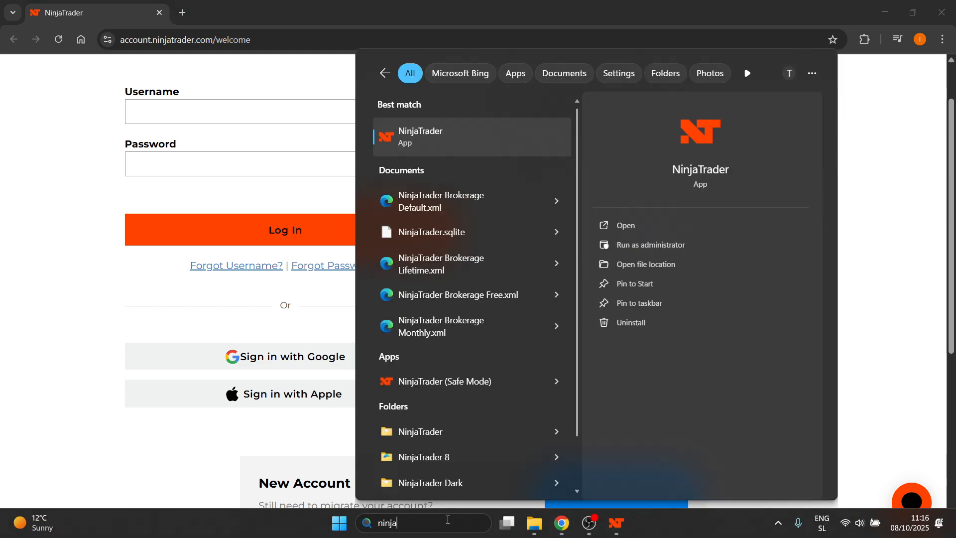
pyautogui.moveTo(743, 11)
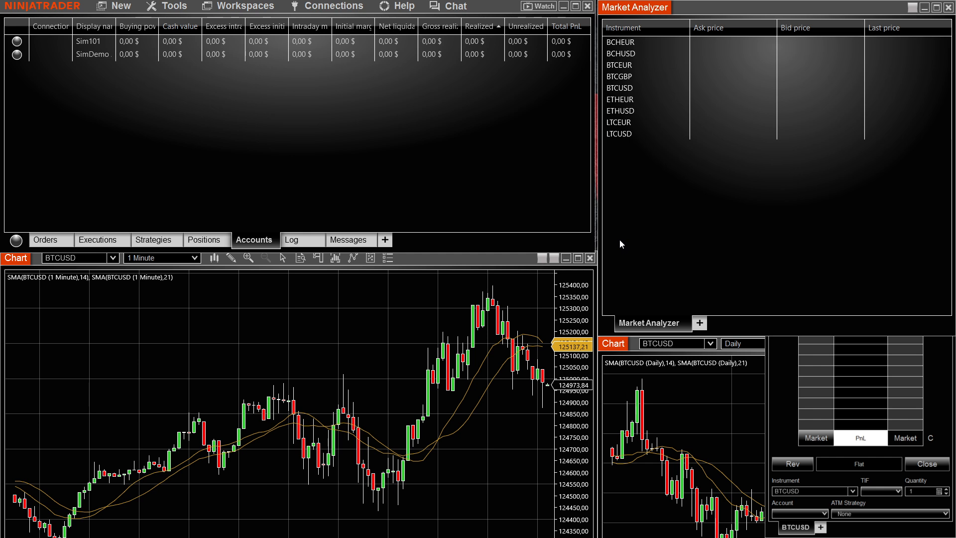
pyautogui.moveTo(505, 146)
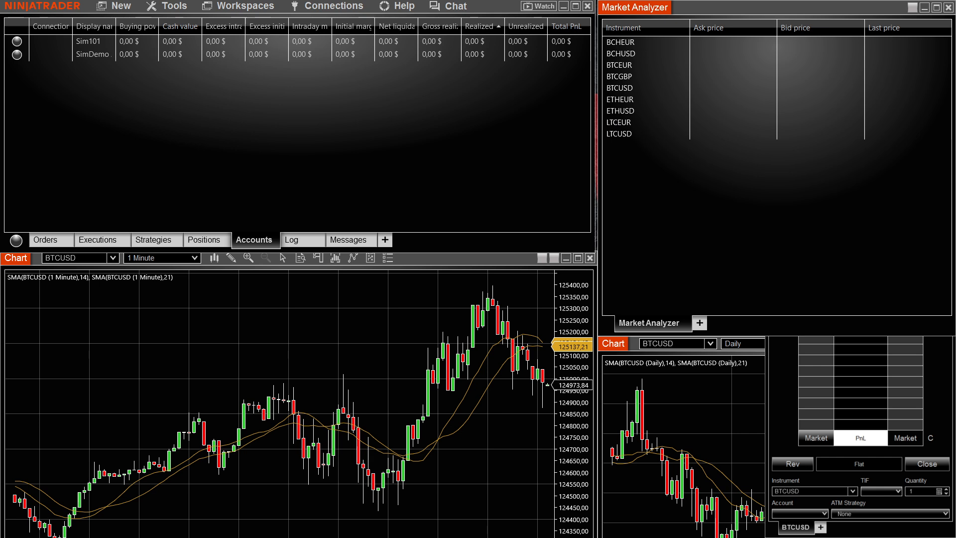
pyautogui.click(174, 6)
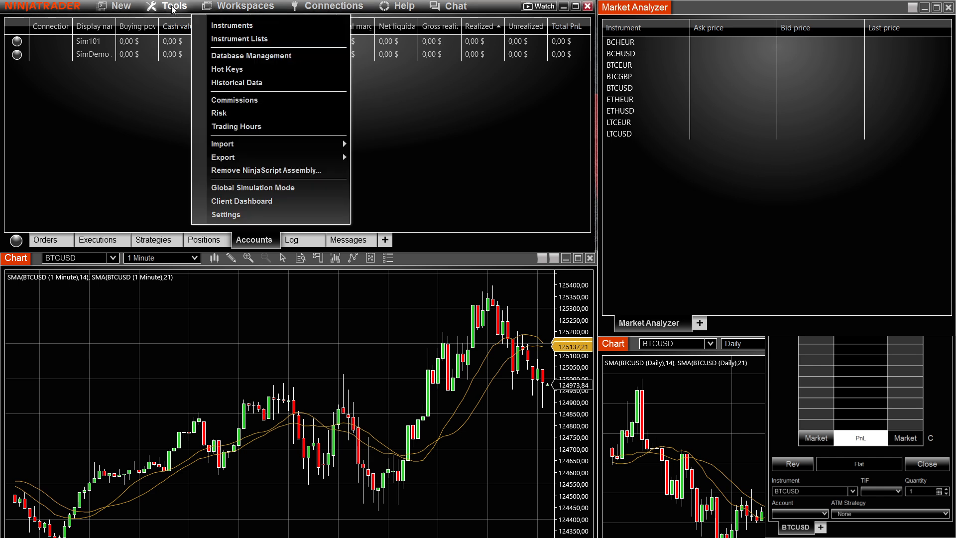
pyautogui.moveTo(232, 24)
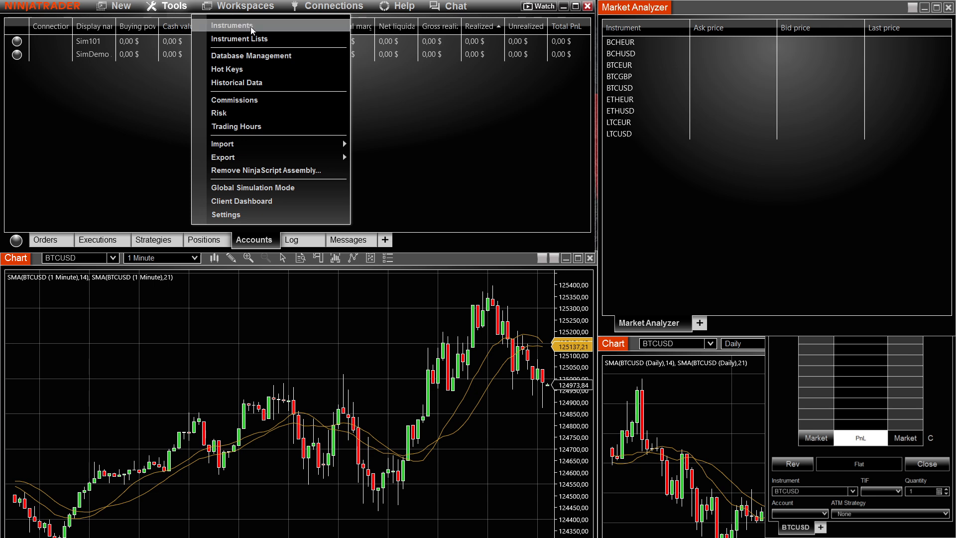
pyautogui.click(226, 214)
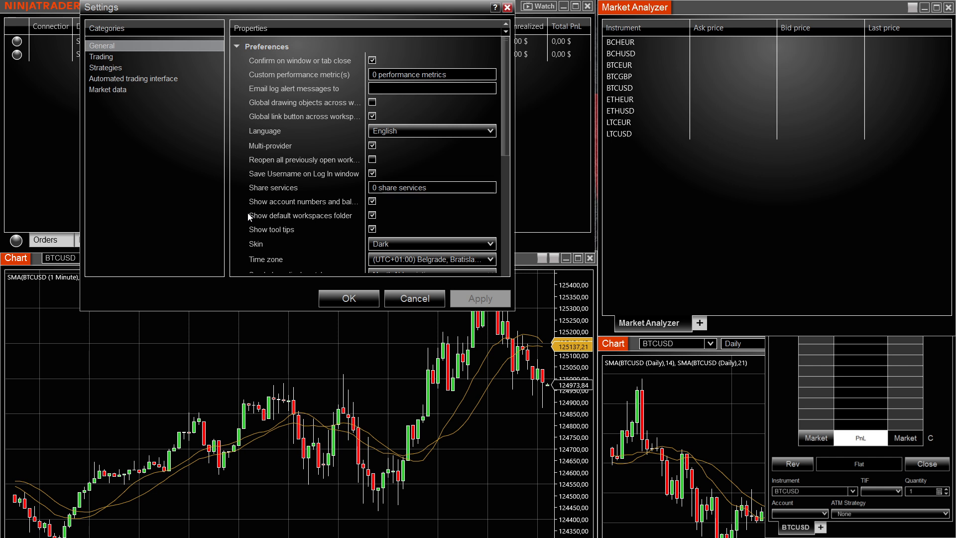
pyautogui.moveTo(269, 140)
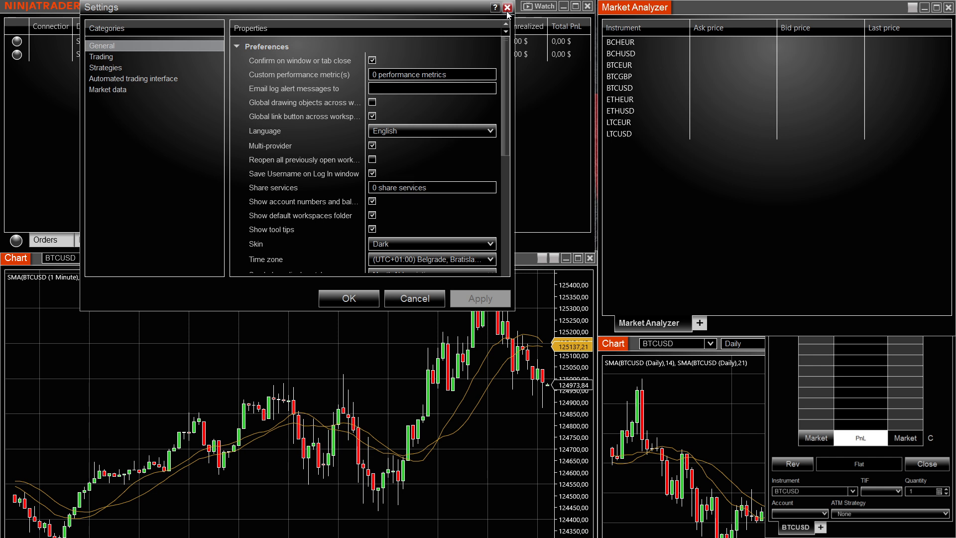
pyautogui.moveTo(508, 8)
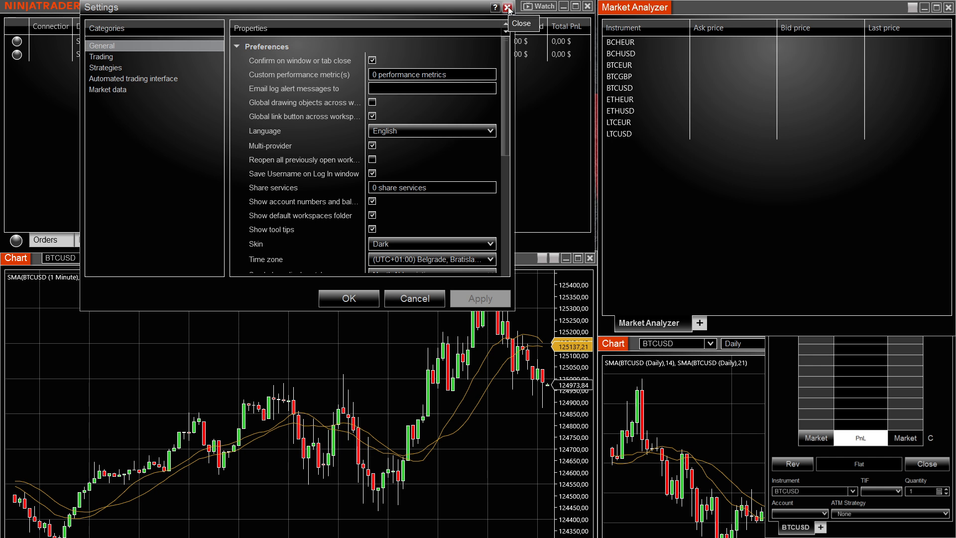
pyautogui.click(507, 7)
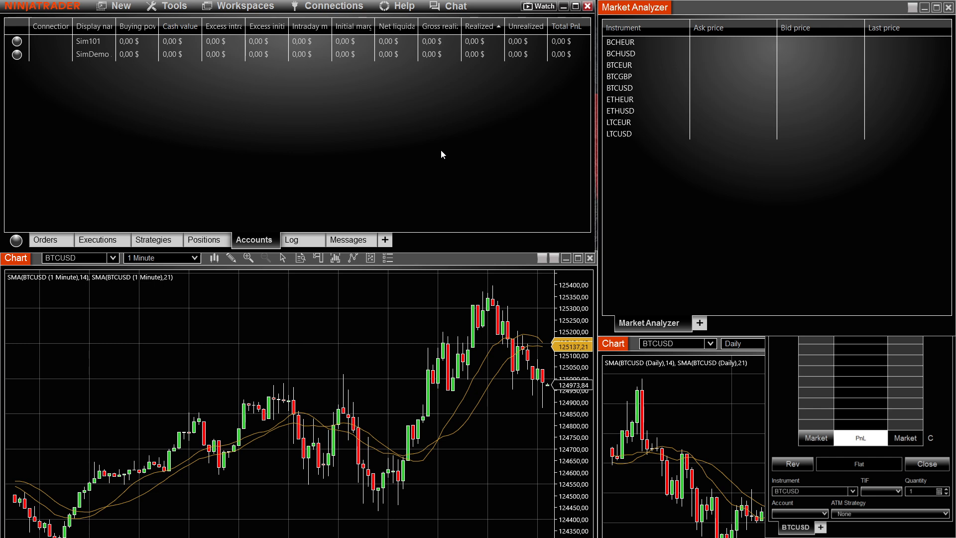
# Bring up the Connections configuration window from the Control Center's Connections menu.
pyautogui.click(333, 5)
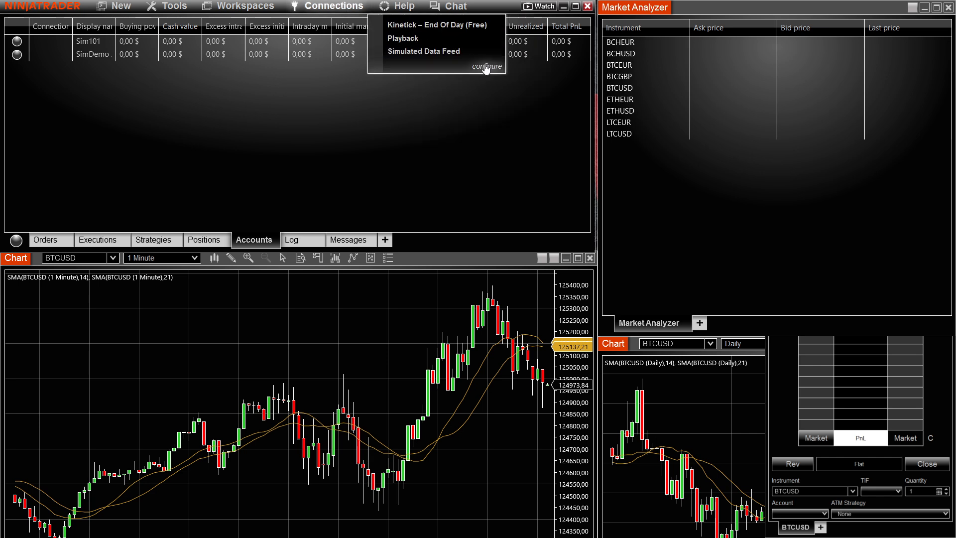
pyautogui.click(487, 66)
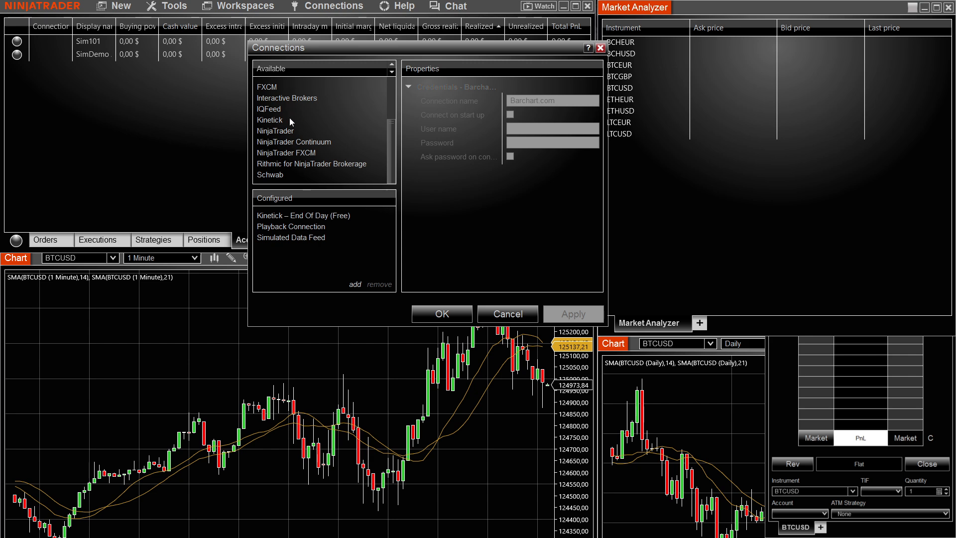
# Add a NinjaTrader connection named 'My NinjaTrader' with Account type Simulation, then close the window.
pyautogui.click(276, 131)
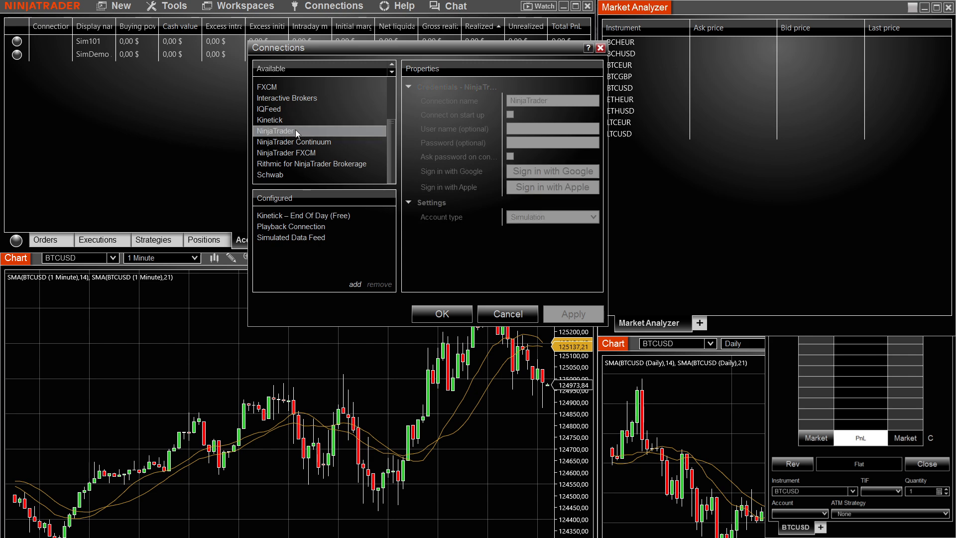
pyautogui.click(354, 283)
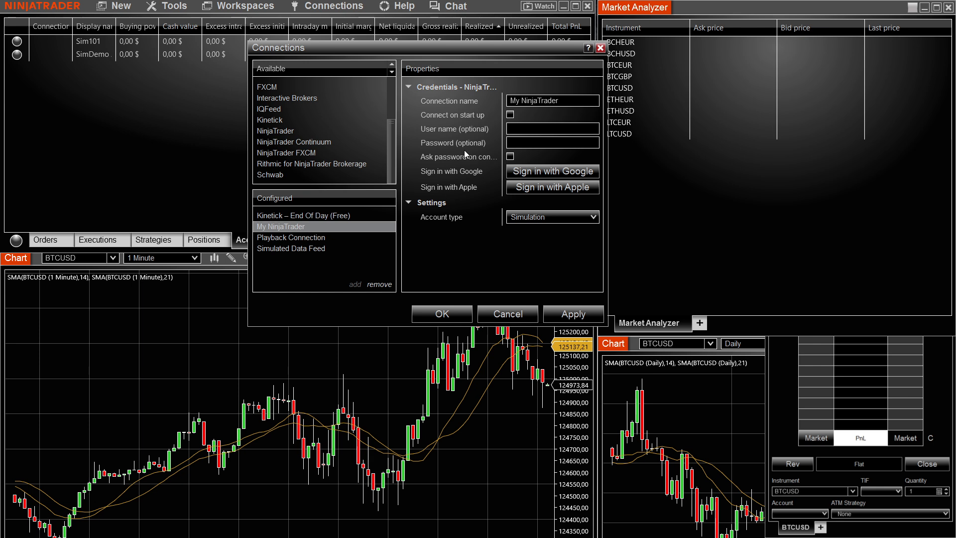
pyautogui.moveTo(458, 96)
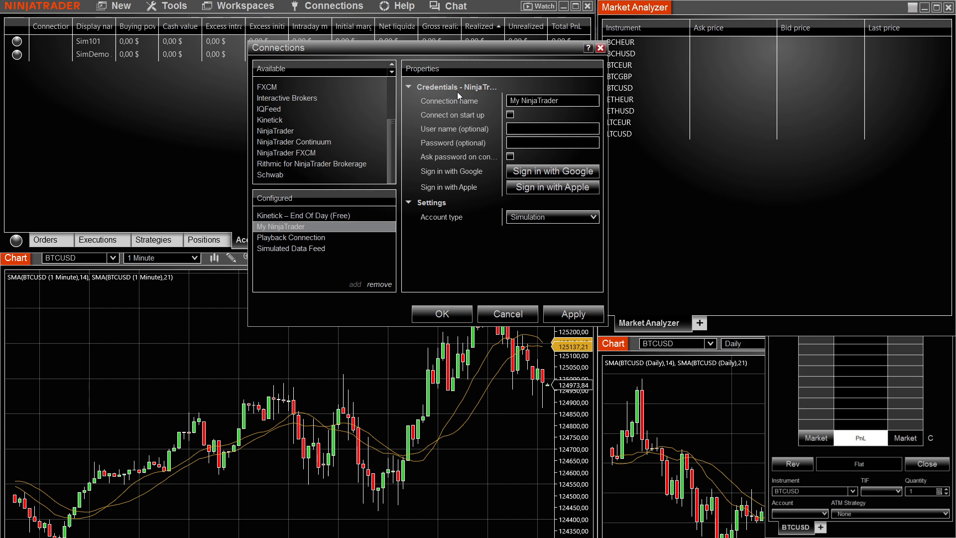
pyautogui.click(550, 128)
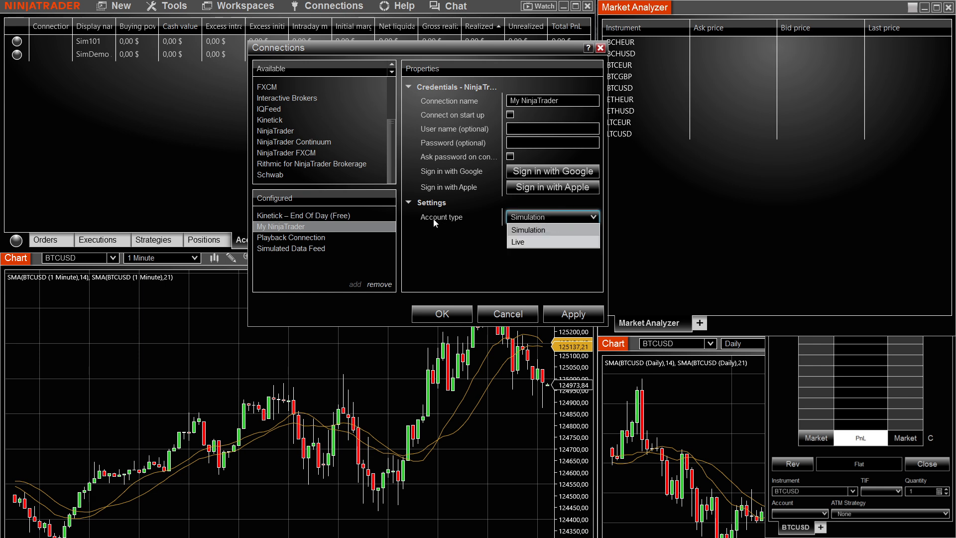
pyautogui.click(550, 216)
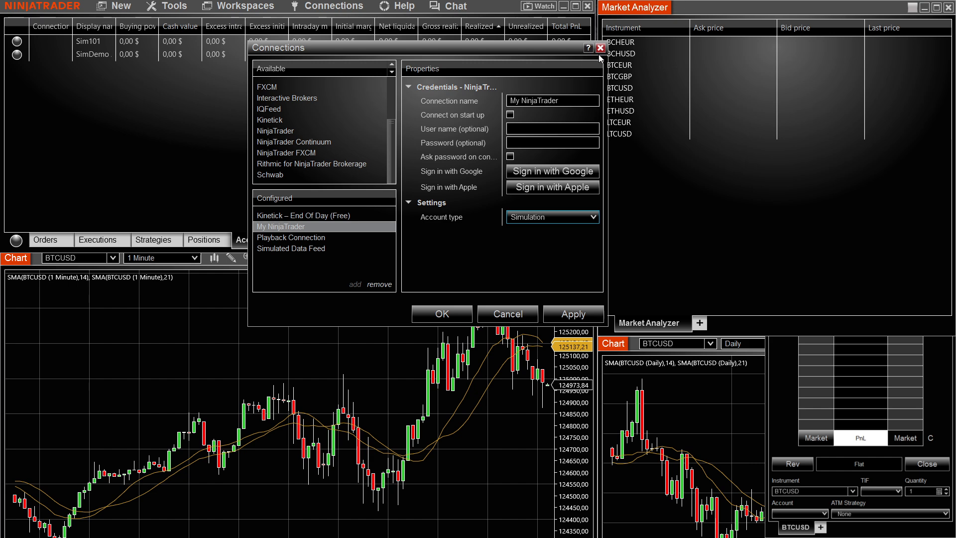
pyautogui.click(334, 6)
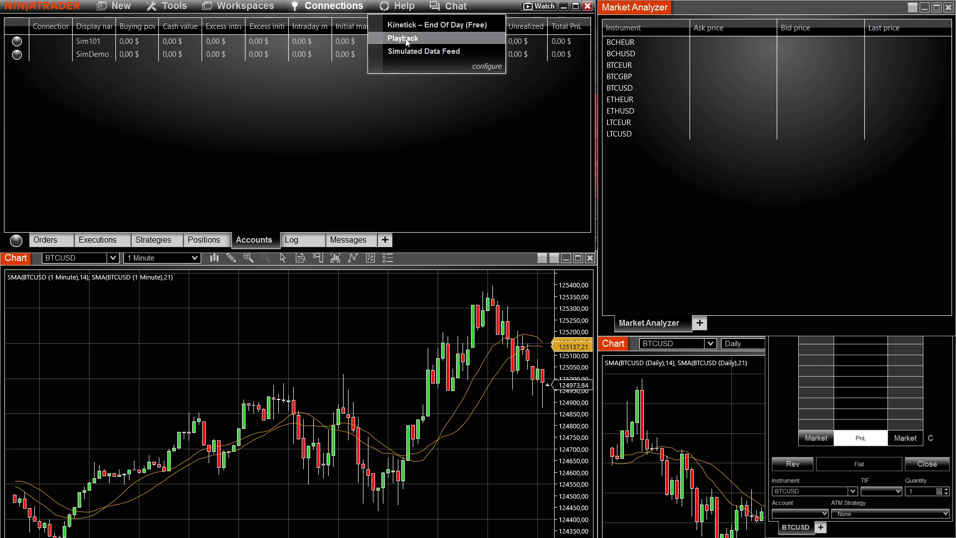
# Connect to Playback so the status turns green and sim accounts show 100.000,00 $.
pyautogui.click(401, 38)
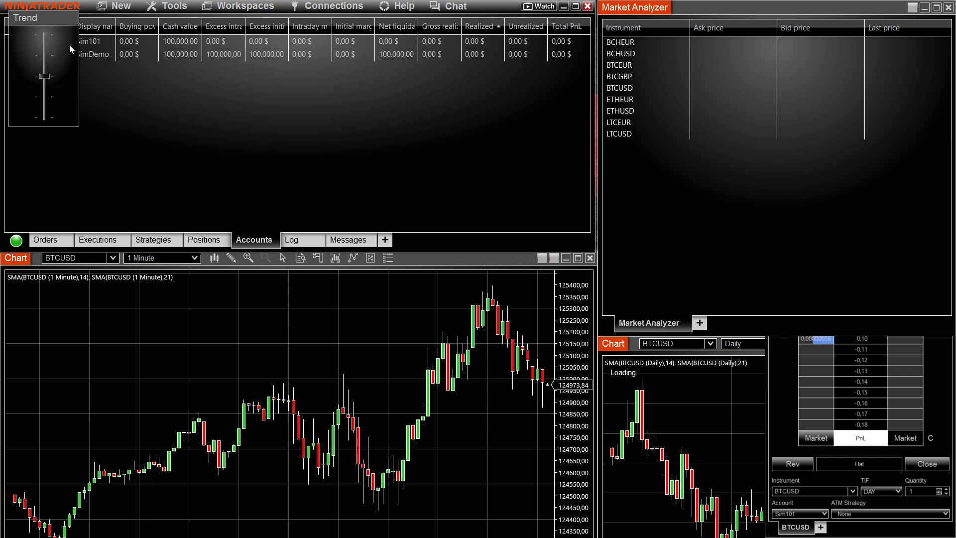